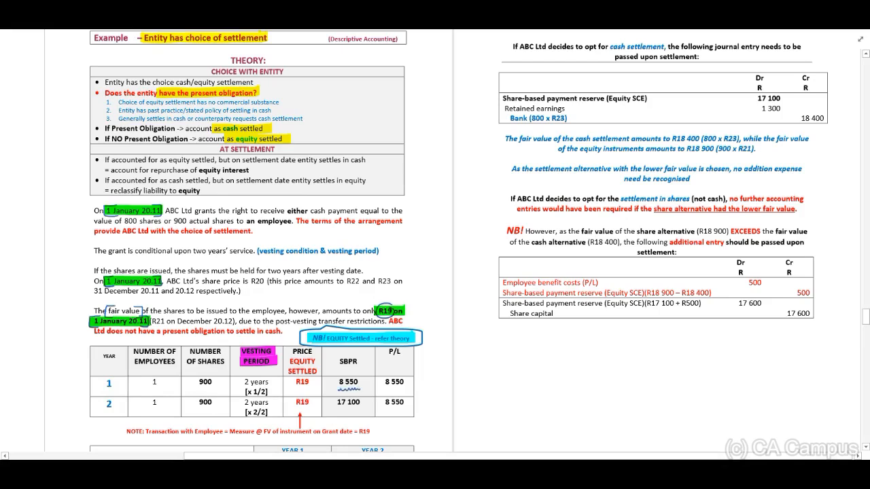
Scroll down to the year table with the R8,550 P/L and SBPR amounts
{"action": "scroll", "scroll_direction": "down", "scroll_amount": 3}
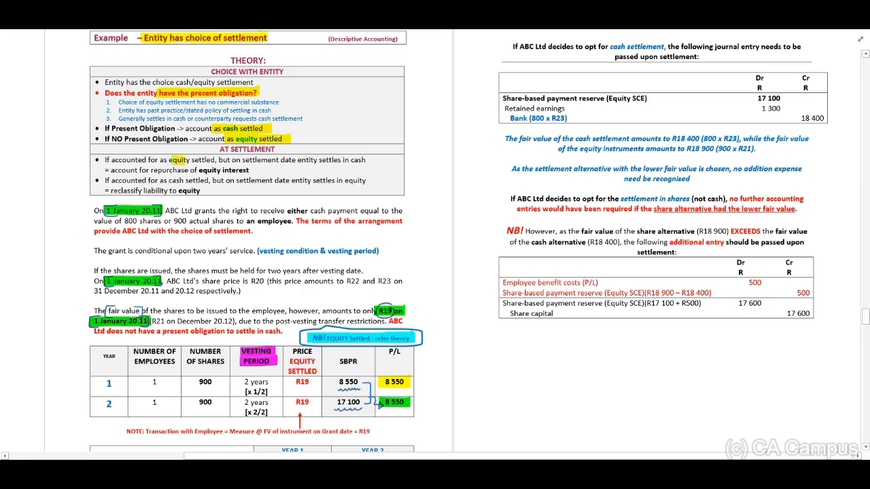
Double-click in the settlement example text to mark it with a highlight
{"action": "double_click", "coordinate": [184, 160]}
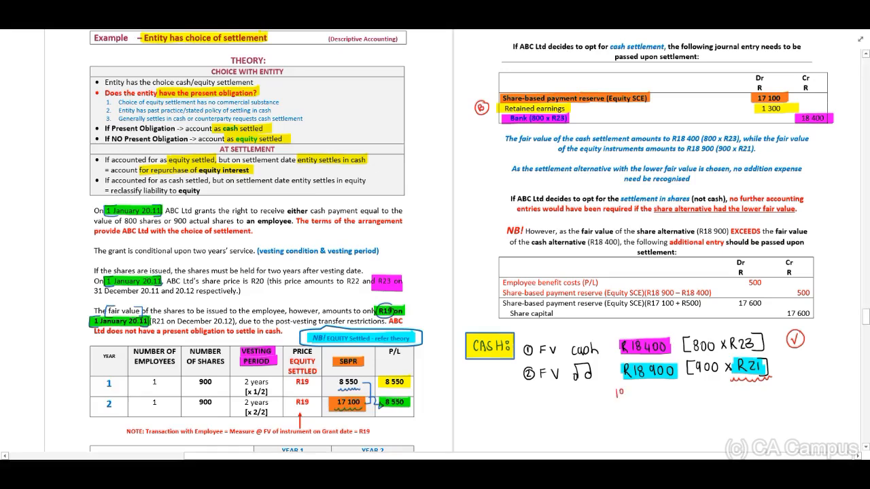
Write '18400 < 18 900' marked NOT, and label the cash entry 'Option 1'
{"action": "type", "text": "18400"}
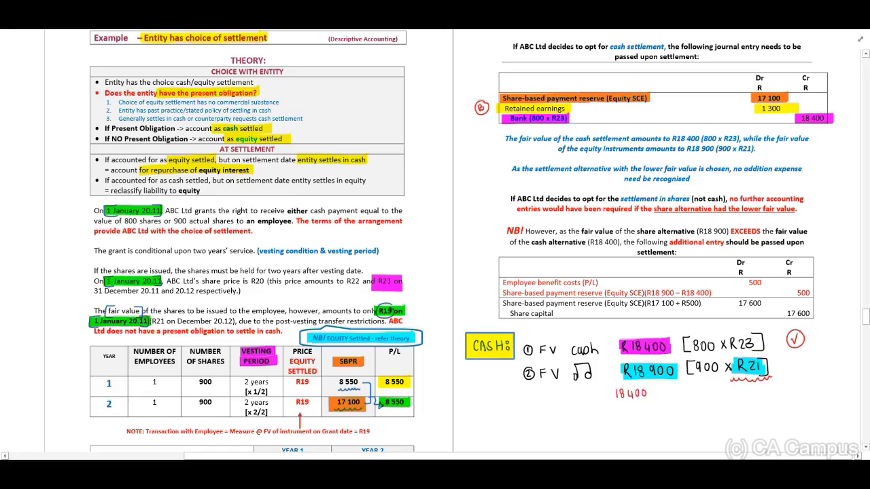
{"action": "type", "text": "L 18"}
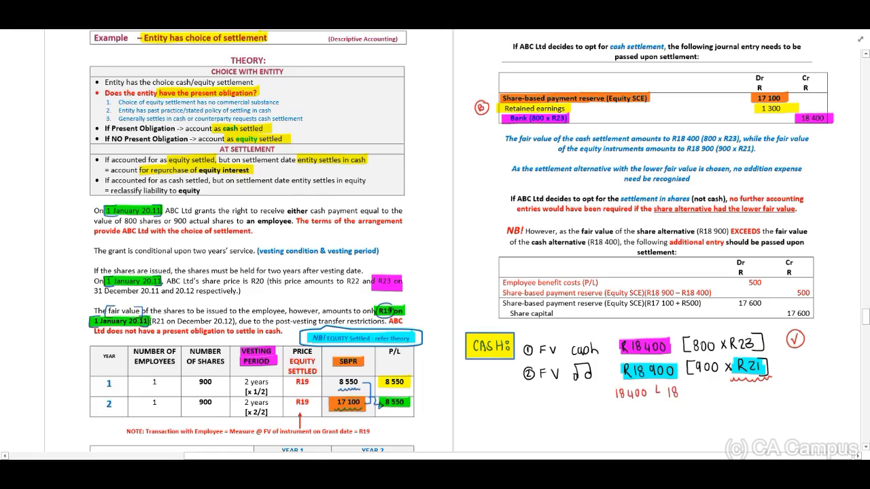
{"action": "type", "text": "900"}
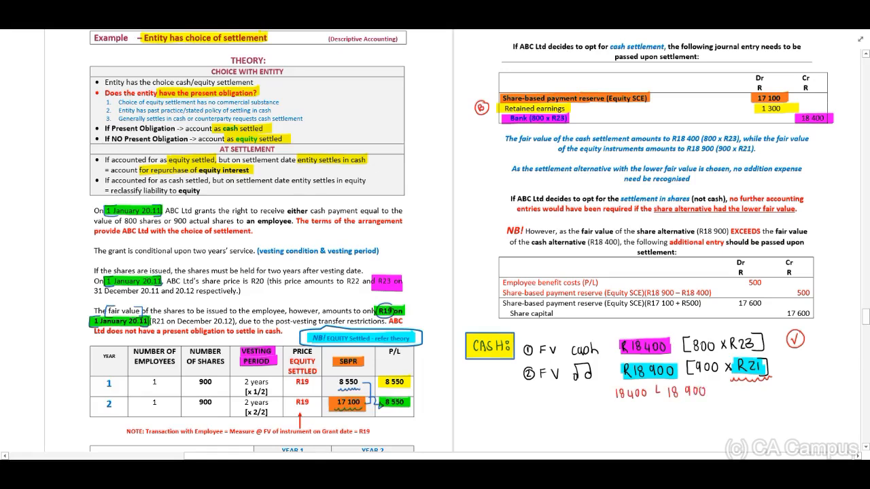
{"action": "type", "text": "NOT]"}
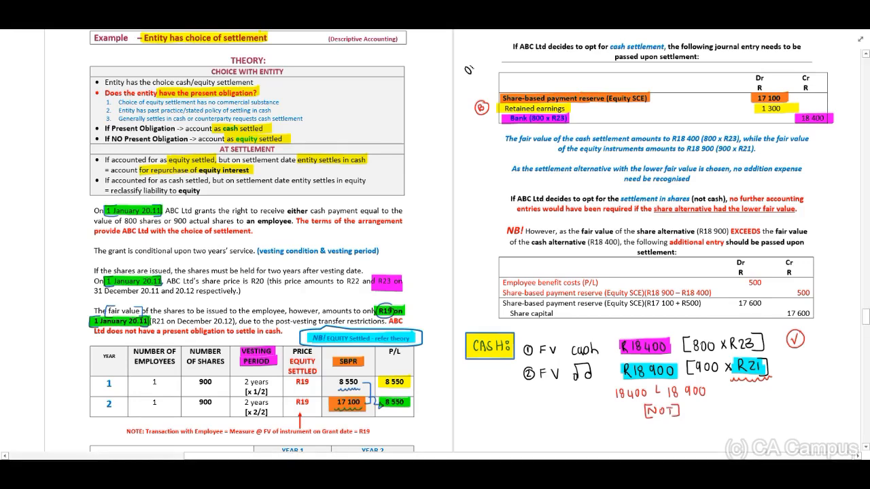
{"action": "type", "text": "Option 1"}
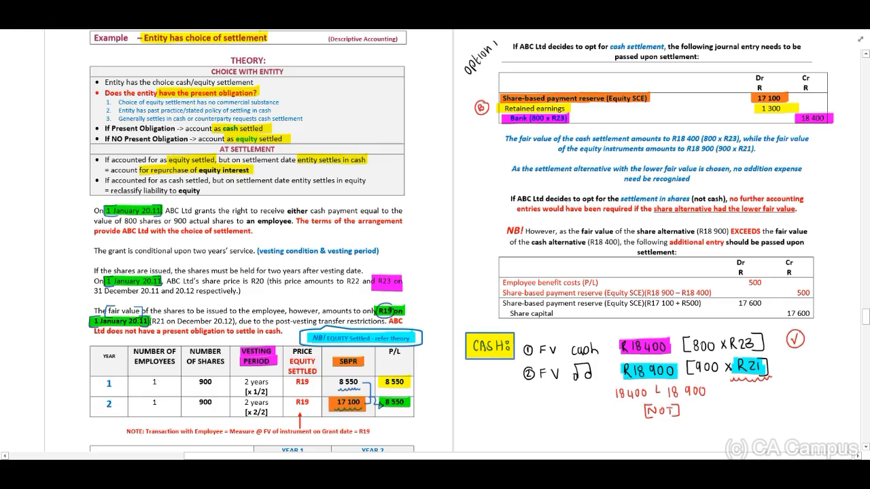